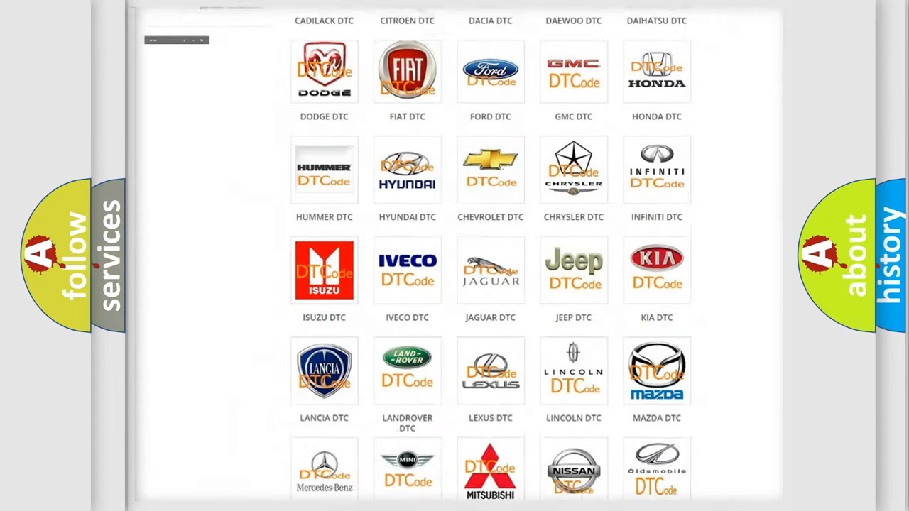
From the brand catalogue, choose the Jeep DTC logo and browse the Jeep trouble code list.
{"action": "scroll", "scroll_direction": "up", "scroll_amount": 3}
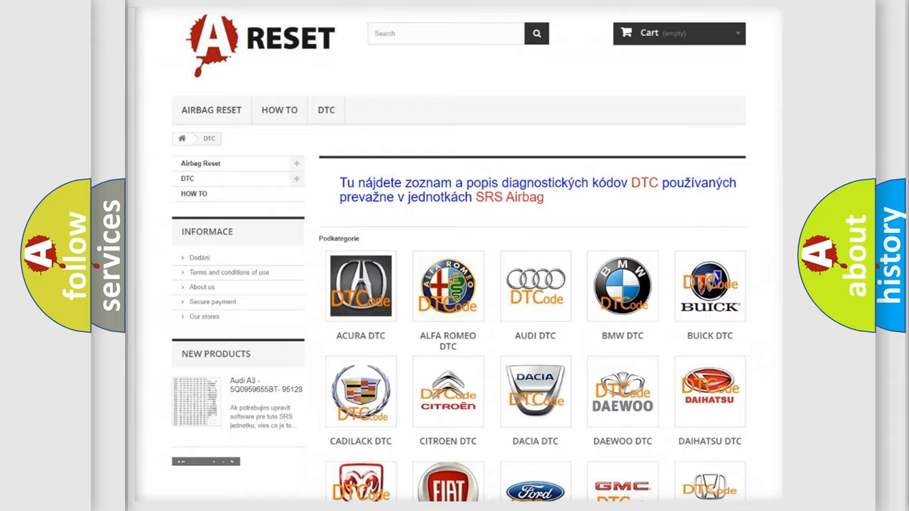
{"action": "scroll", "scroll_direction": "down", "scroll_amount": 3}
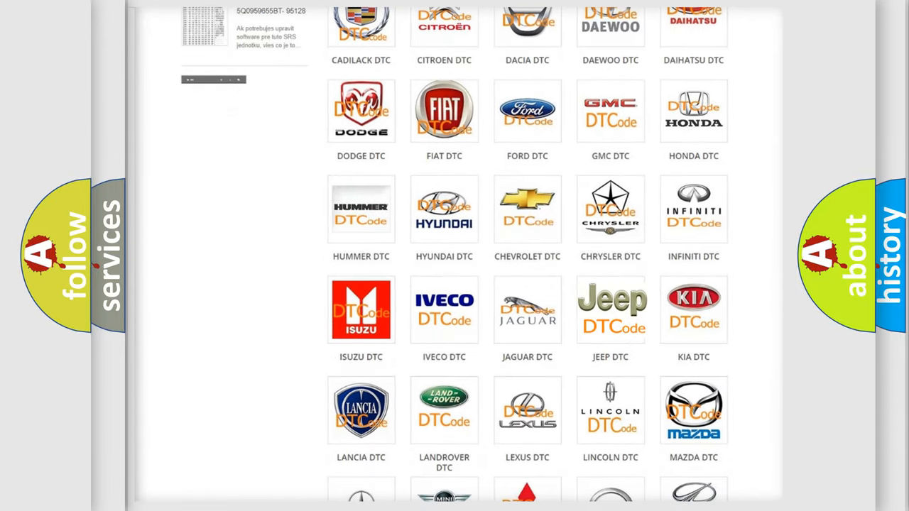
{"action": "left_click", "coordinate": [611, 310]}
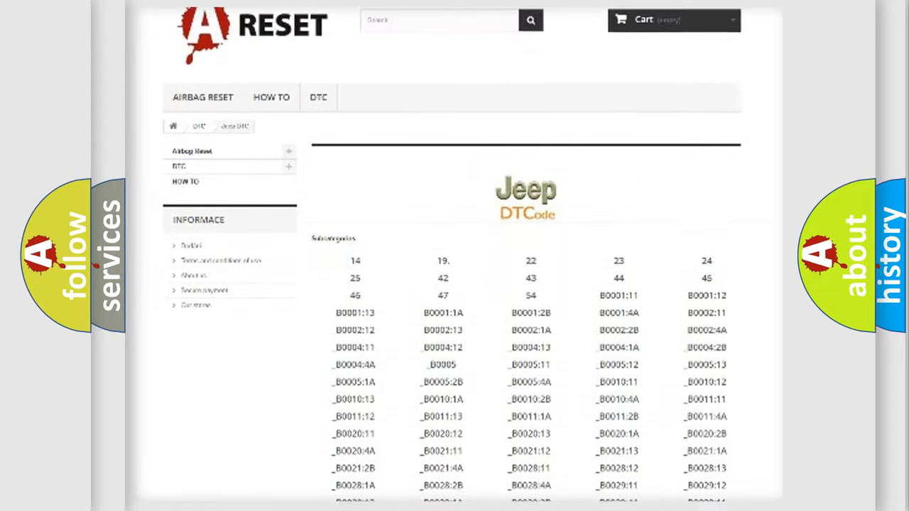
{"action": "scroll", "scroll_direction": "down", "scroll_amount": 3}
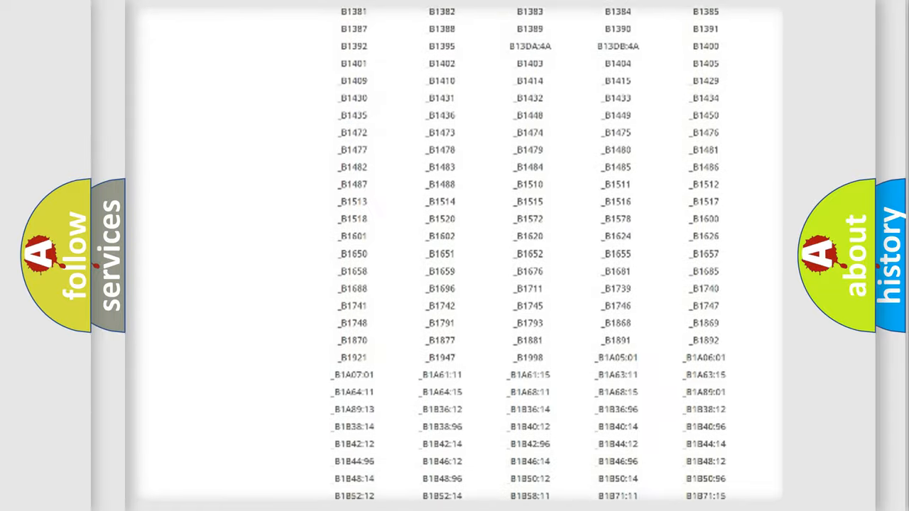
{"action": "scroll", "scroll_direction": "up", "scroll_amount": 3}
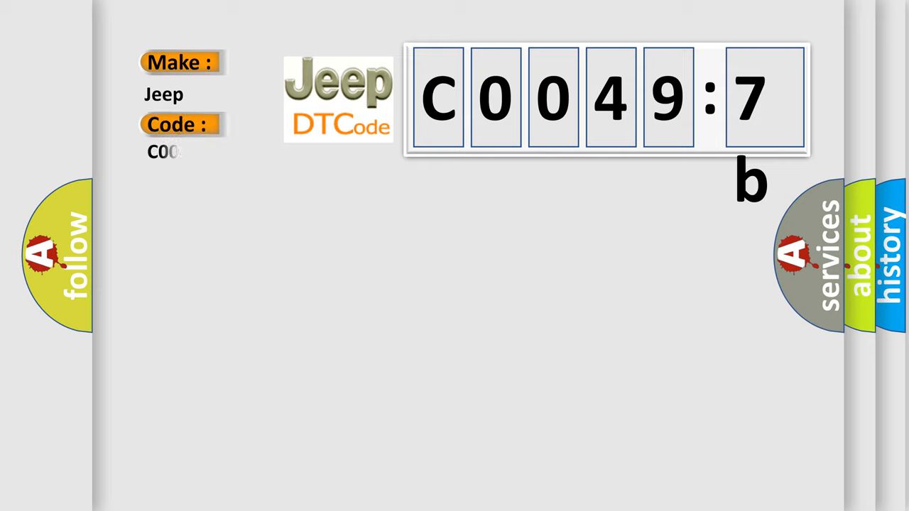
Complete the Code label to read C00497b under Make: Jeep.
{"action": "type", "text": "497b"}
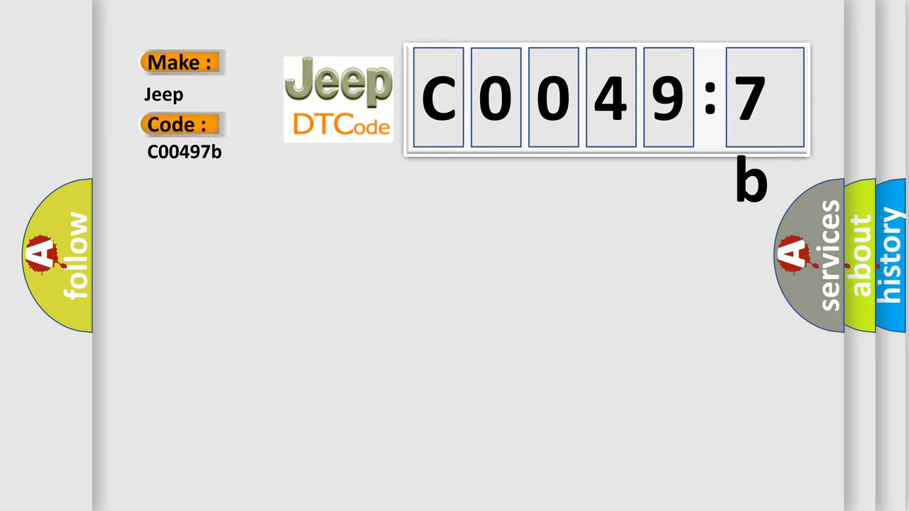